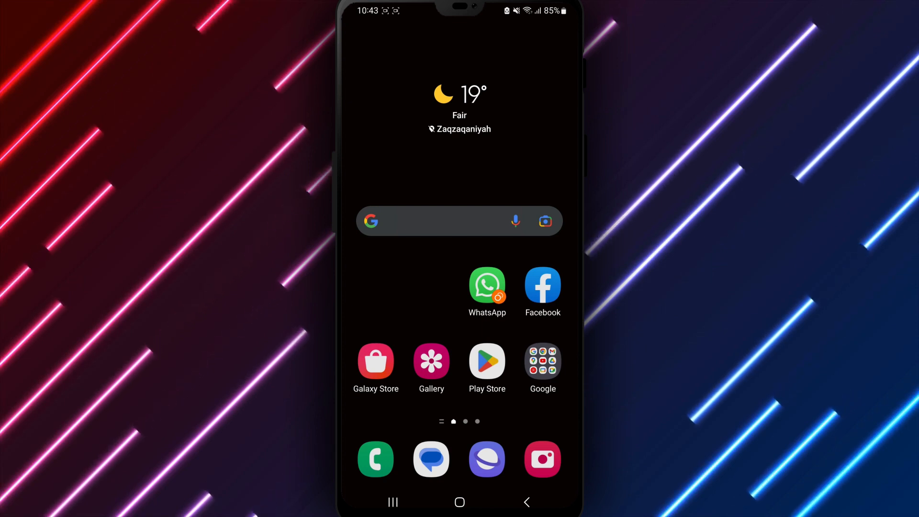
- Launch WhatsApp and reach Privacy settings with the Fingerprint lock option (Disabled) in view
{"action": "left_click", "coordinate": [487, 287]}
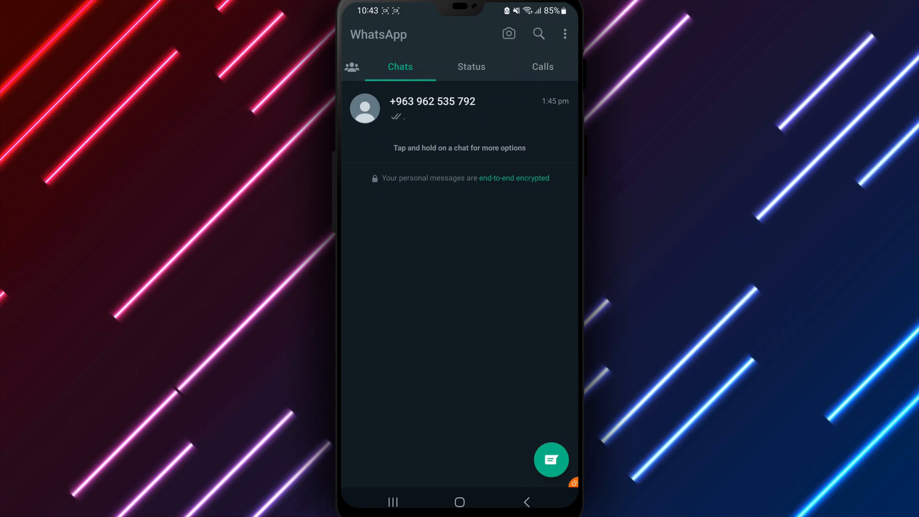
{"action": "mouse_move", "coordinate": [564, 33]}
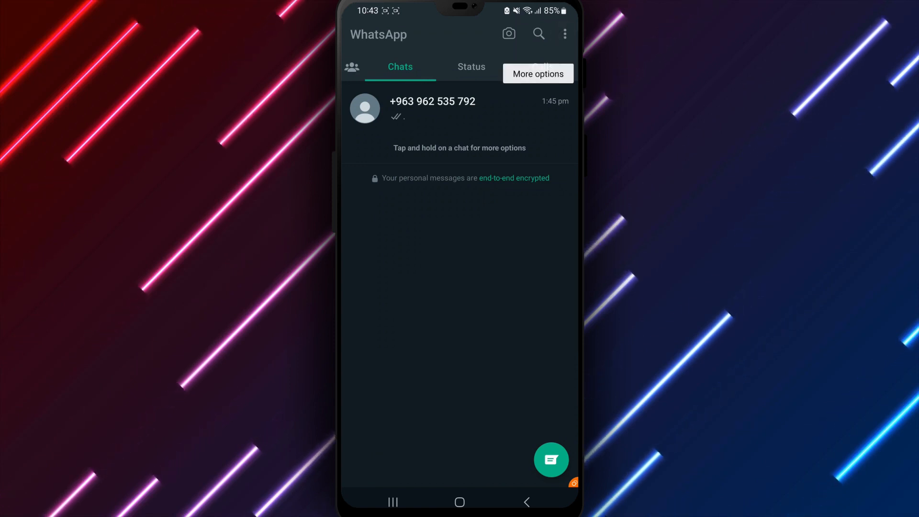
{"action": "left_click", "coordinate": [565, 34]}
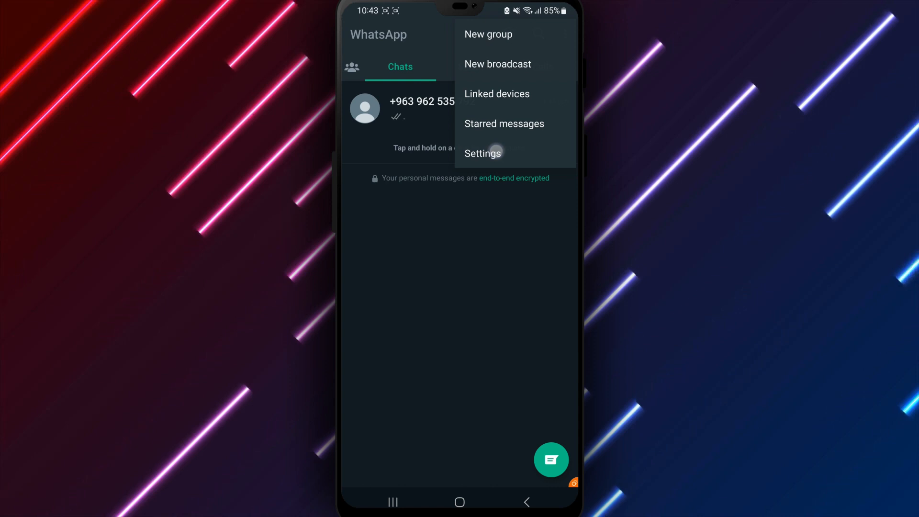
{"action": "left_click", "coordinate": [483, 153]}
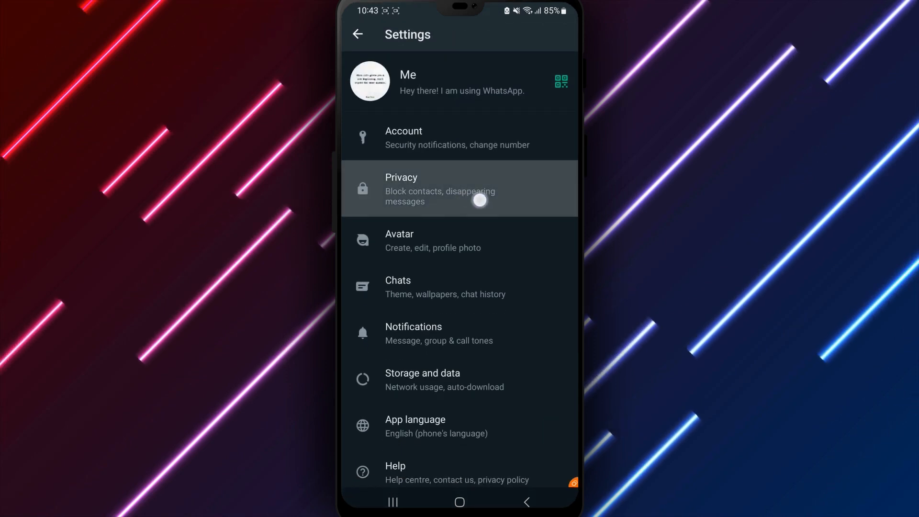
{"action": "left_click", "coordinate": [460, 189]}
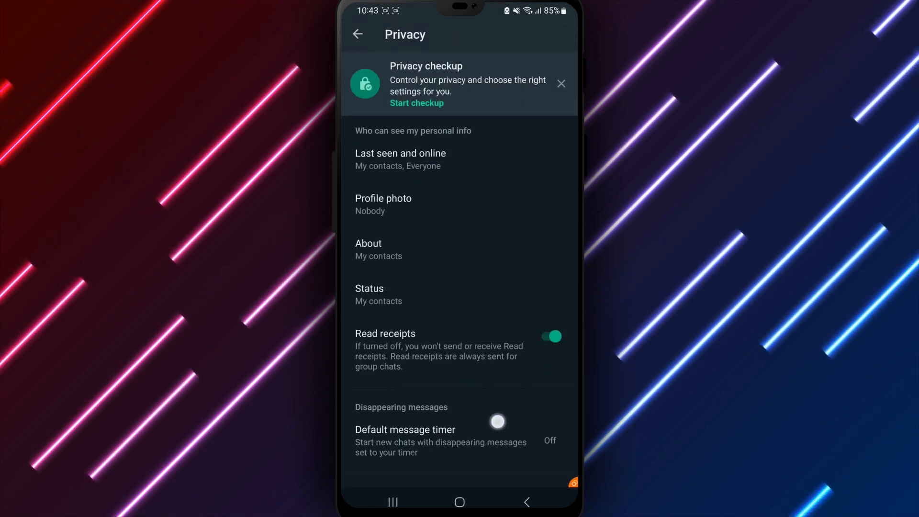
{"action": "scroll", "scroll_direction": "down", "scroll_amount": 3}
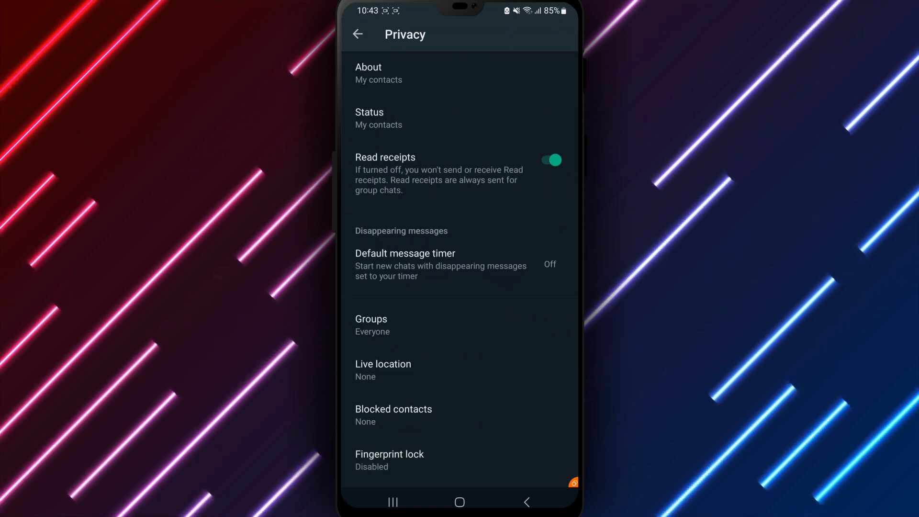
- Switch on Unlock with fingerprint, bringing up the Verify your identity prompt
{"action": "left_click", "coordinate": [411, 460]}
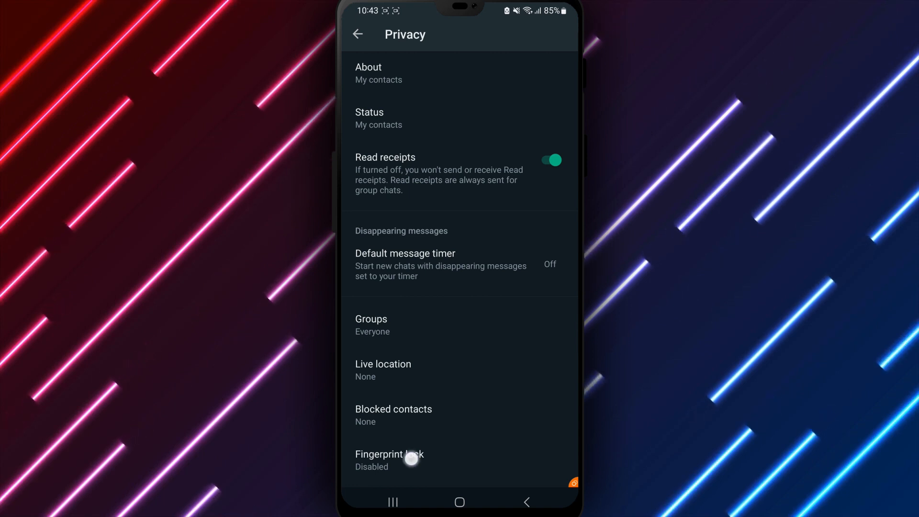
{"action": "left_click", "coordinate": [389, 459]}
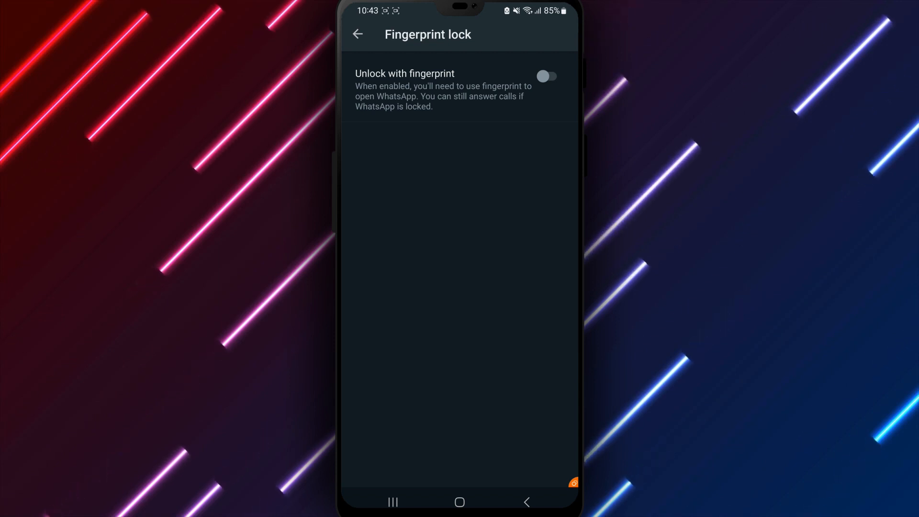
{"action": "left_click", "coordinate": [545, 77]}
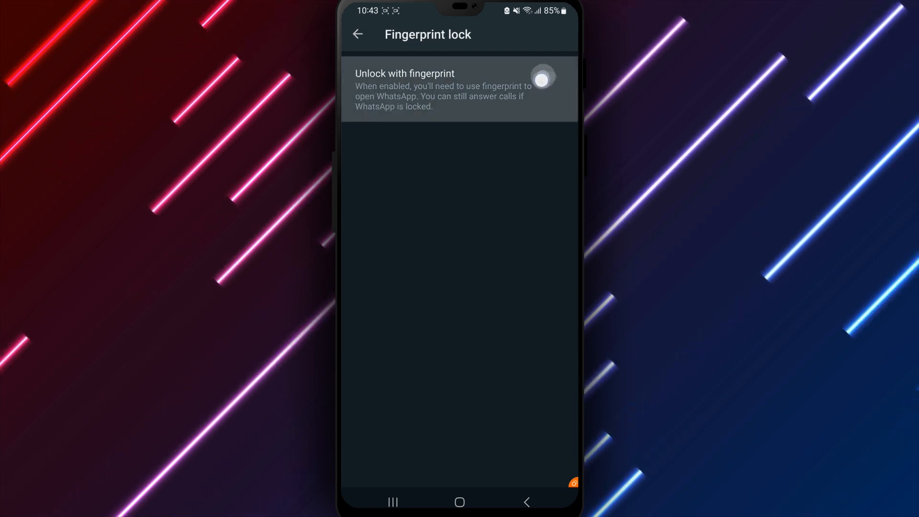
{"action": "left_click", "coordinate": [541, 77]}
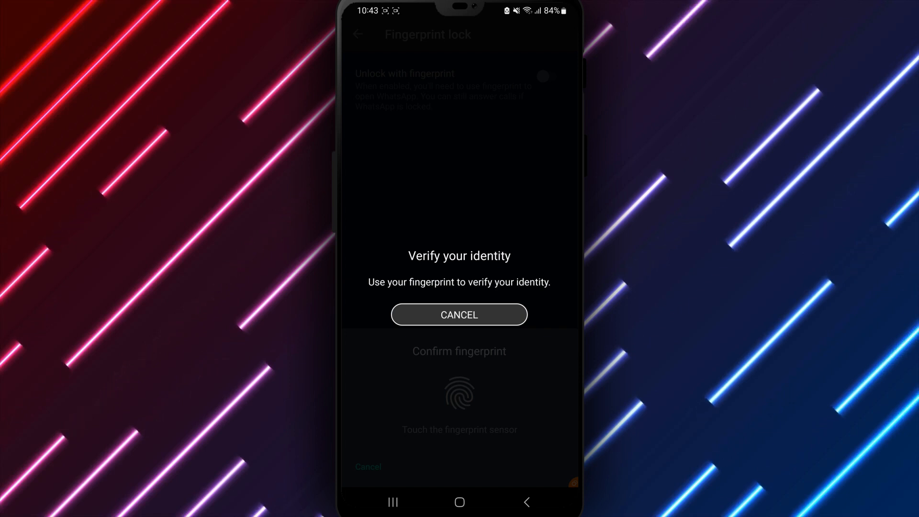
- Verify with the fingerprint sensor so fingerprint unlock is enabled and auto-lock options appear
{"action": "left_click", "coordinate": [459, 393]}
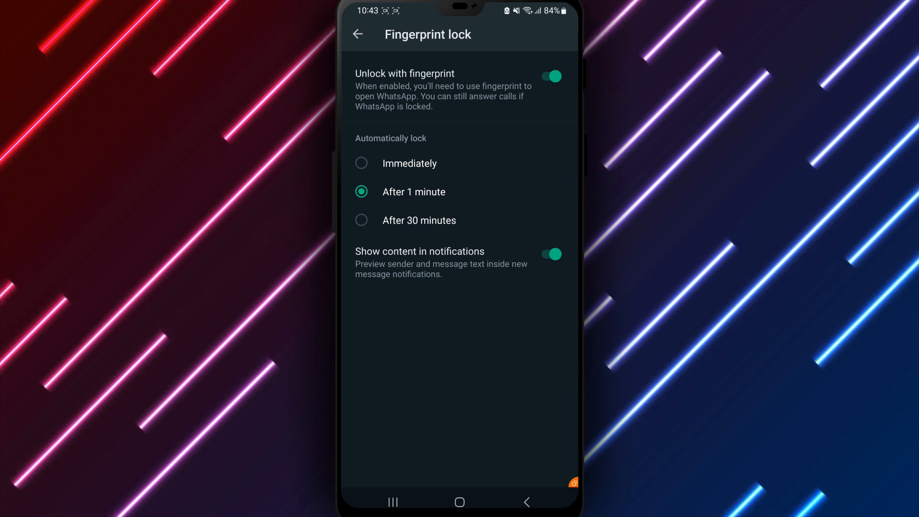
- Try Immediately and After 30 minutes, then settle on Automatically lock after 1 minute
{"action": "left_click", "coordinate": [361, 164]}
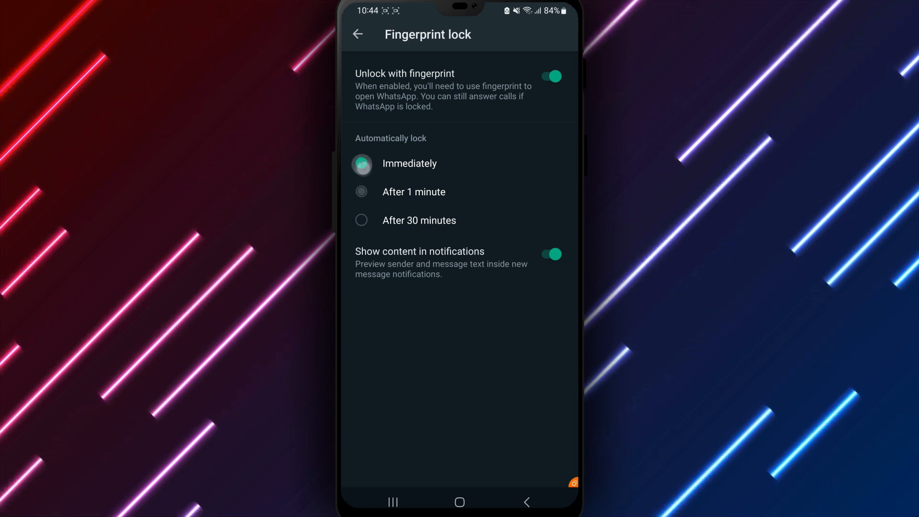
{"action": "left_click", "coordinate": [361, 163]}
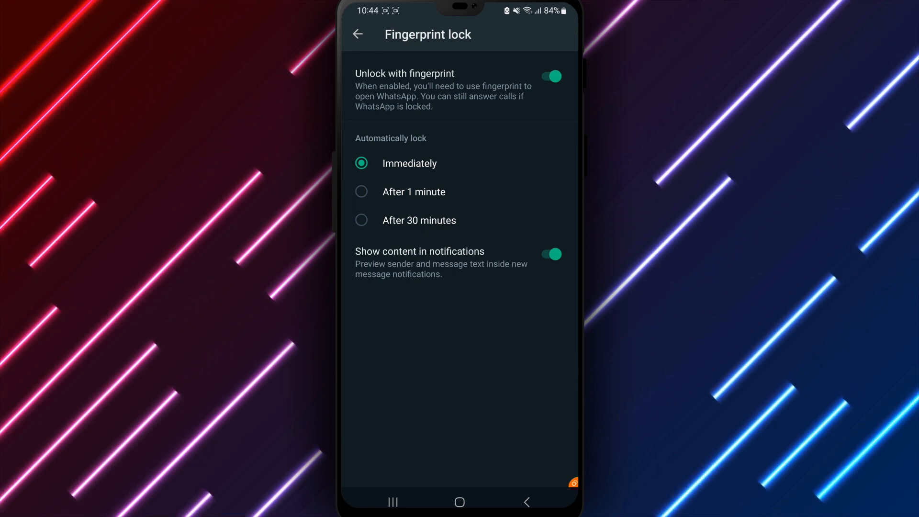
{"action": "left_click", "coordinate": [361, 221]}
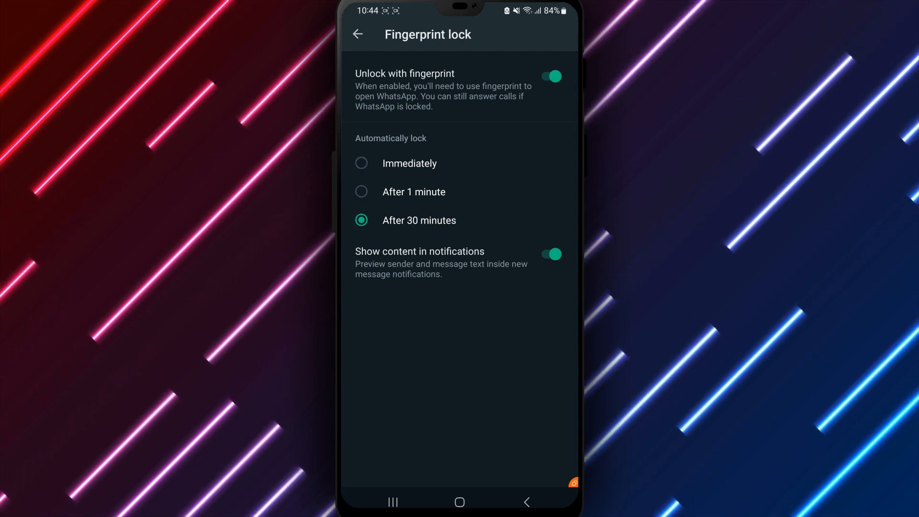
{"action": "left_click", "coordinate": [361, 191]}
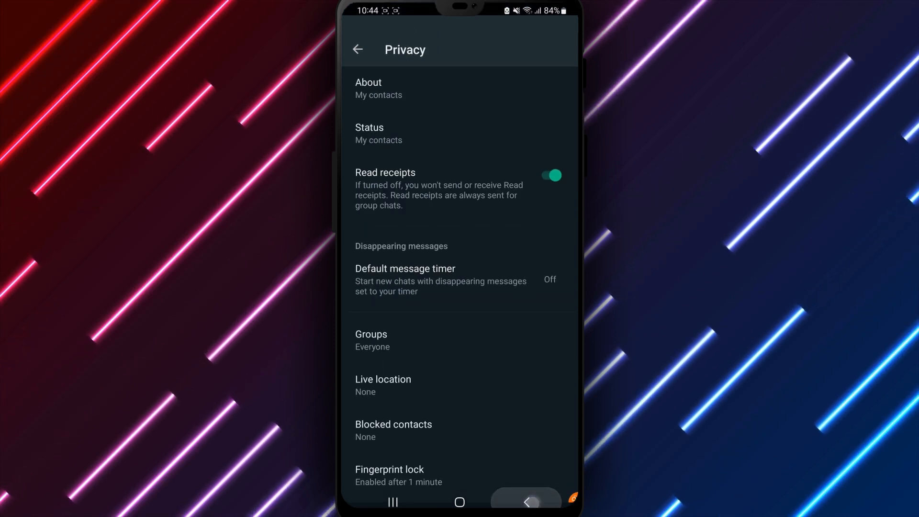
- Go back from settings to the WhatsApp Chats list
{"action": "left_click", "coordinate": [357, 49]}
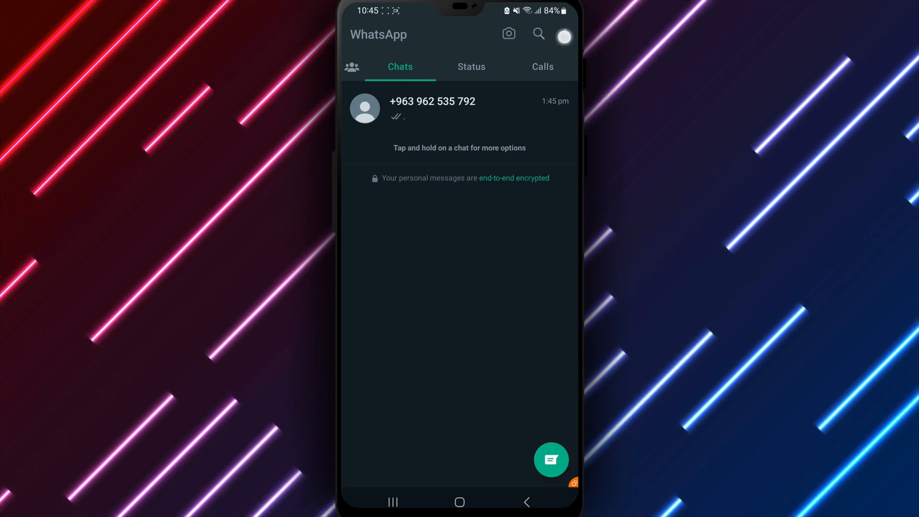
- Reopen Fingerprint lock settings to confirm unlock is on with 1-minute auto-lock
{"action": "left_click", "coordinate": [565, 34]}
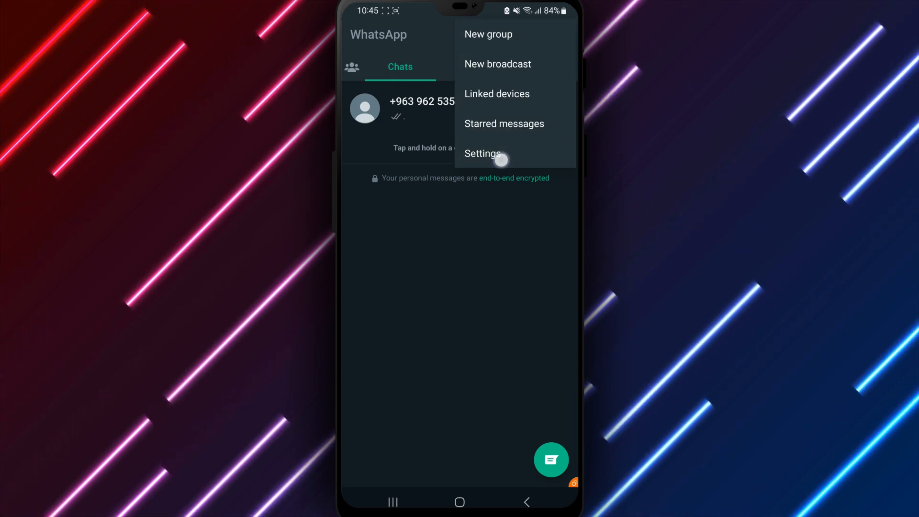
{"action": "left_click", "coordinate": [482, 153]}
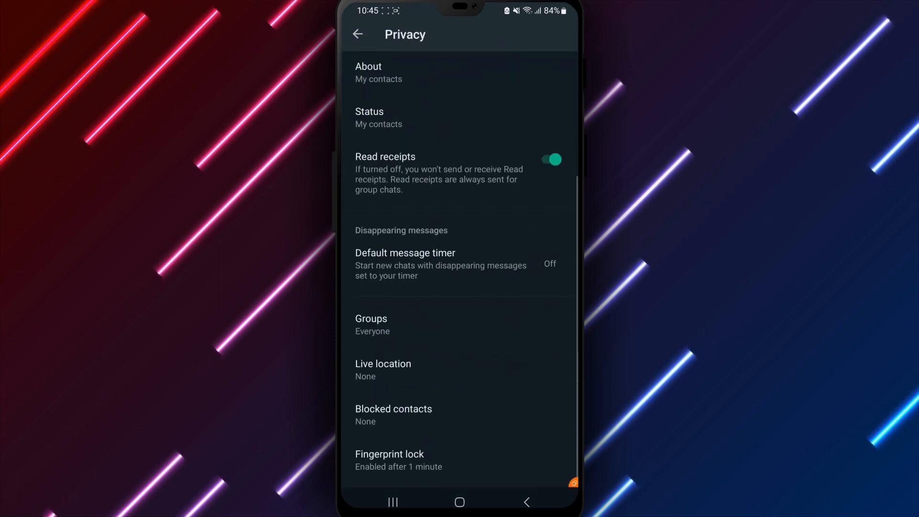
{"action": "left_click", "coordinate": [390, 459]}
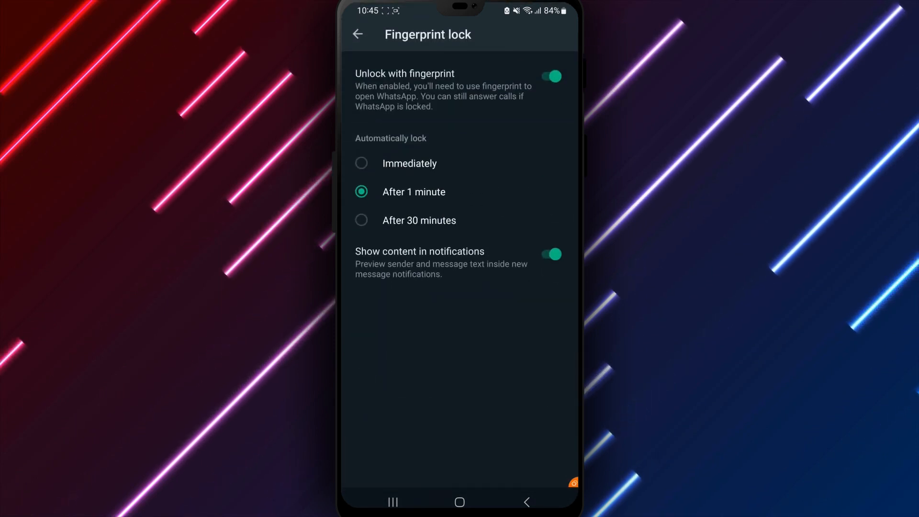